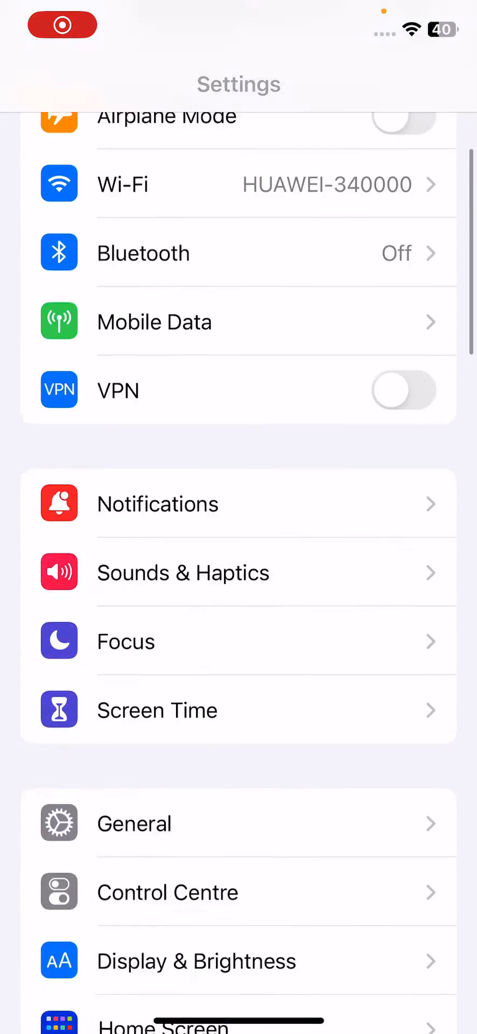
- Check for an available software update under General > Software Update
{"action": "left_click", "coordinate": [135, 823]}
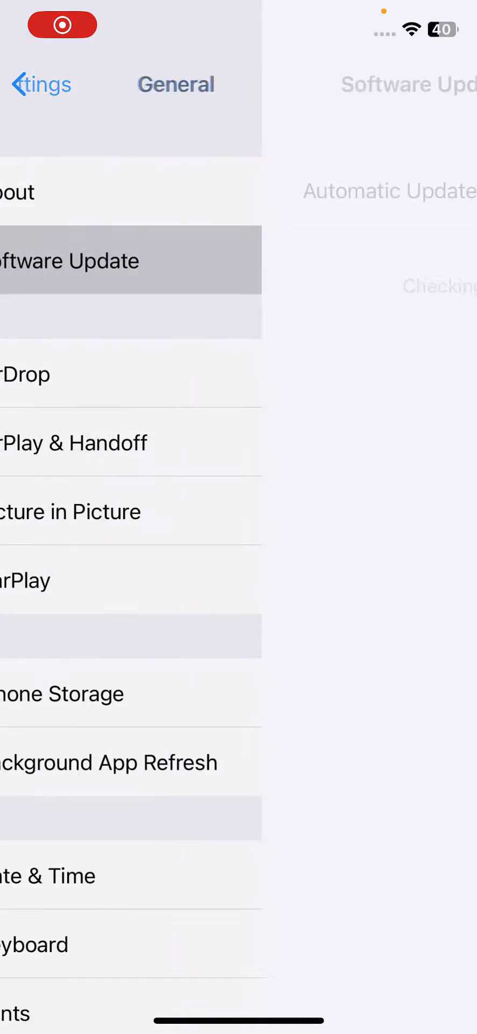
{"action": "left_click", "coordinate": [70, 260]}
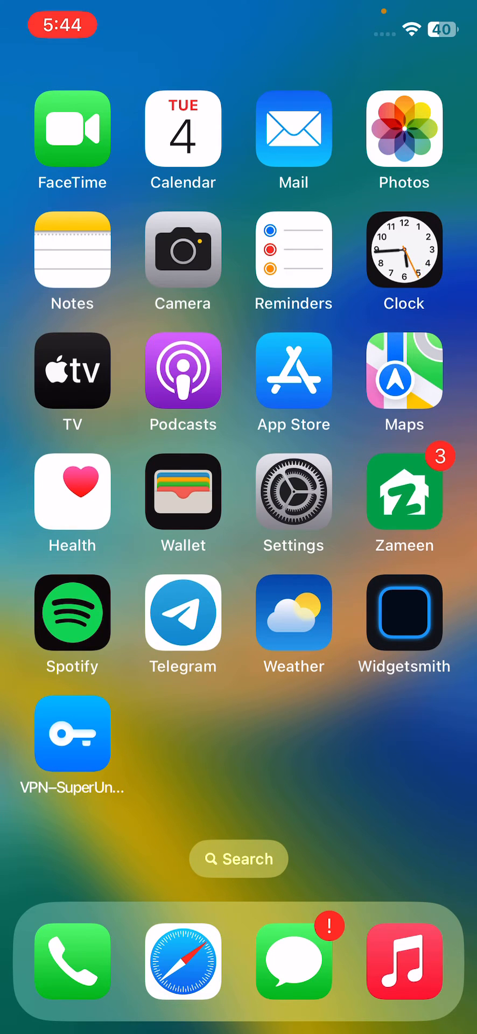
- Turn on Auto-Brightness under Accessibility > Display & Text Size
{"action": "left_click", "coordinate": [293, 505]}
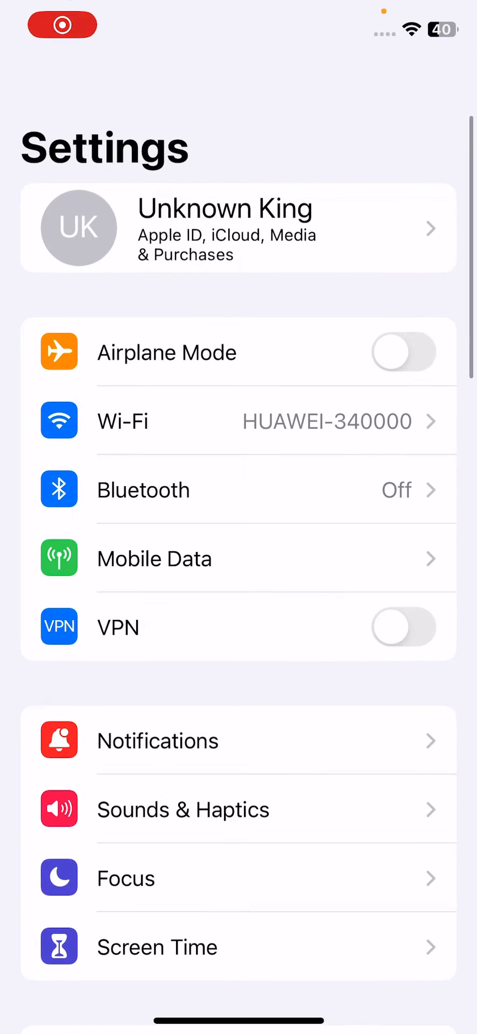
{"action": "scroll", "scroll_direction": "down", "scroll_amount": 3}
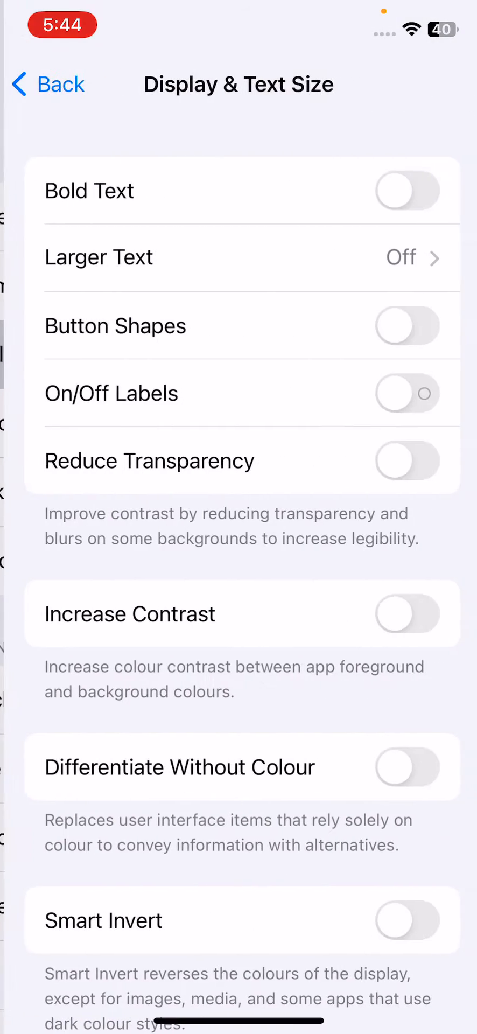
{"action": "scroll", "scroll_direction": "down", "scroll_amount": 3}
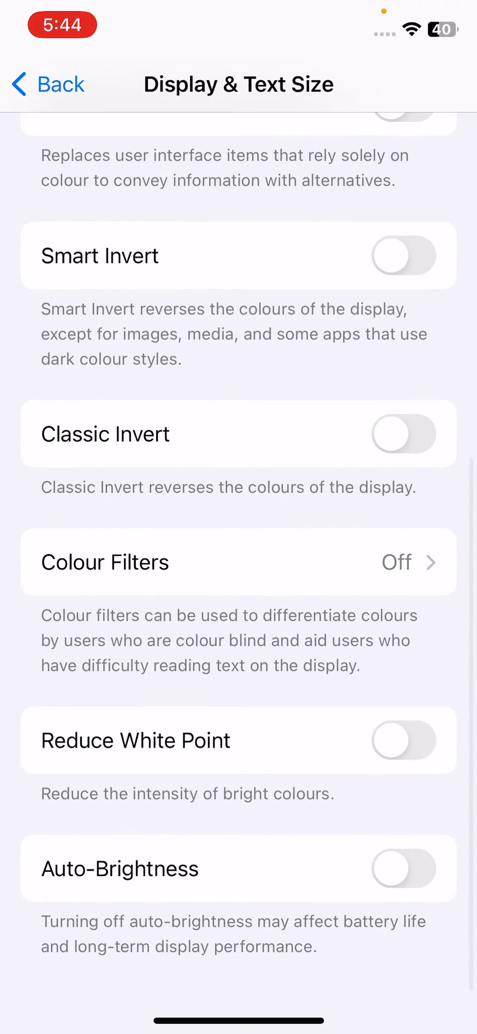
{"action": "left_click", "coordinate": [47, 84]}
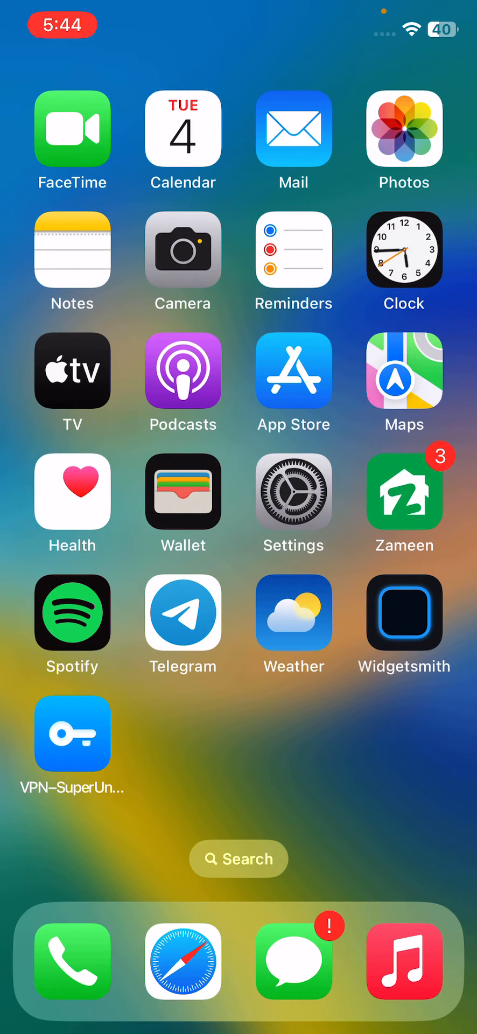
- Reach the Accessibility Zoom settings to set the Zoom Filter to None
{"action": "left_click", "coordinate": [292, 492]}
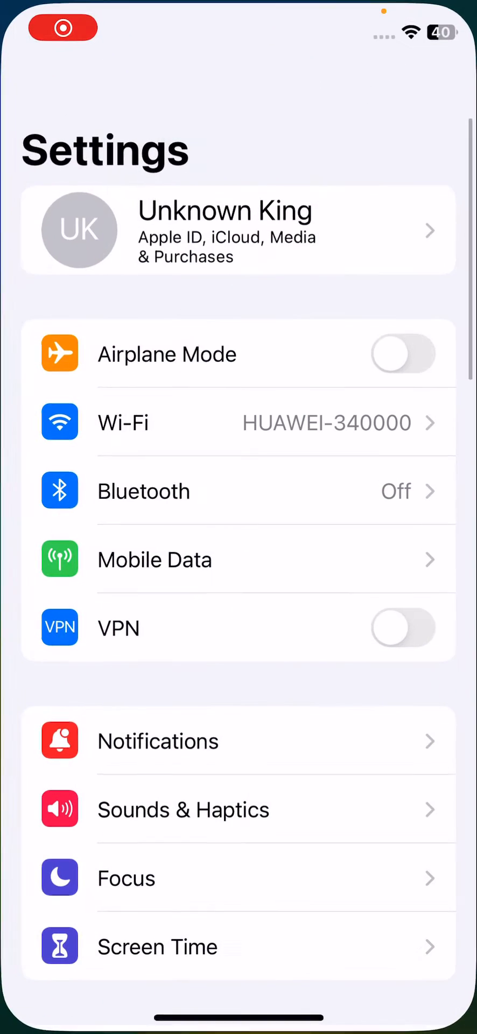
{"action": "scroll", "scroll_direction": "down", "scroll_amount": 3}
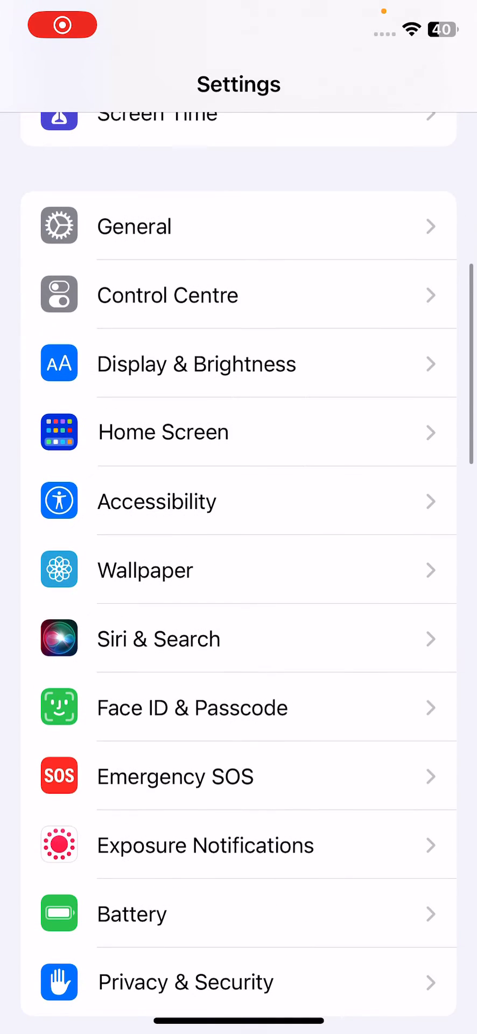
{"action": "left_click", "coordinate": [158, 500]}
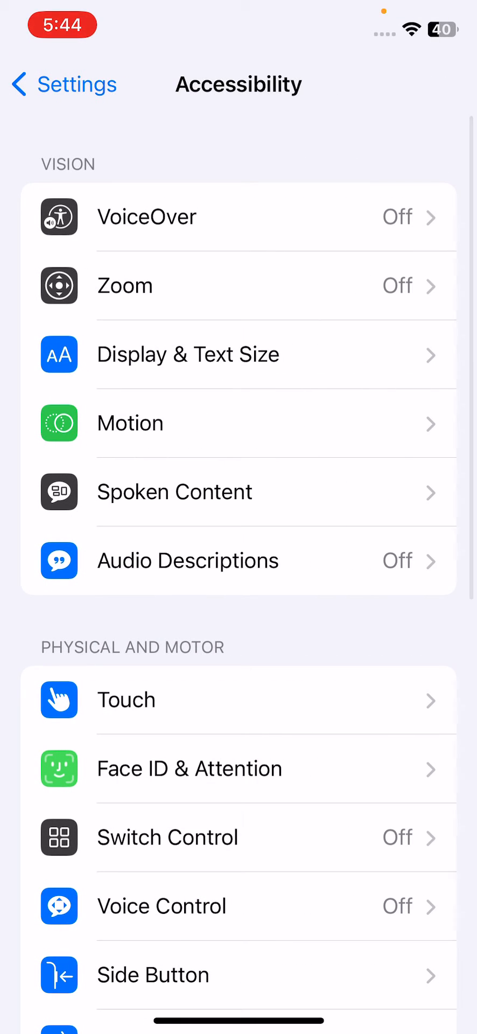
{"action": "left_click", "coordinate": [125, 285]}
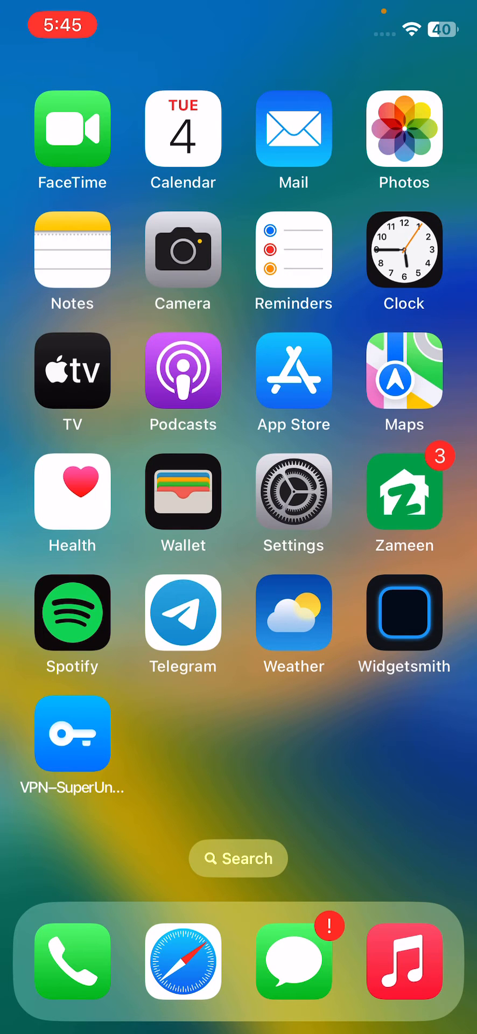
- Bring up Display & Brightness, showing True Tone and Night Shift on
{"action": "left_click", "coordinate": [293, 504]}
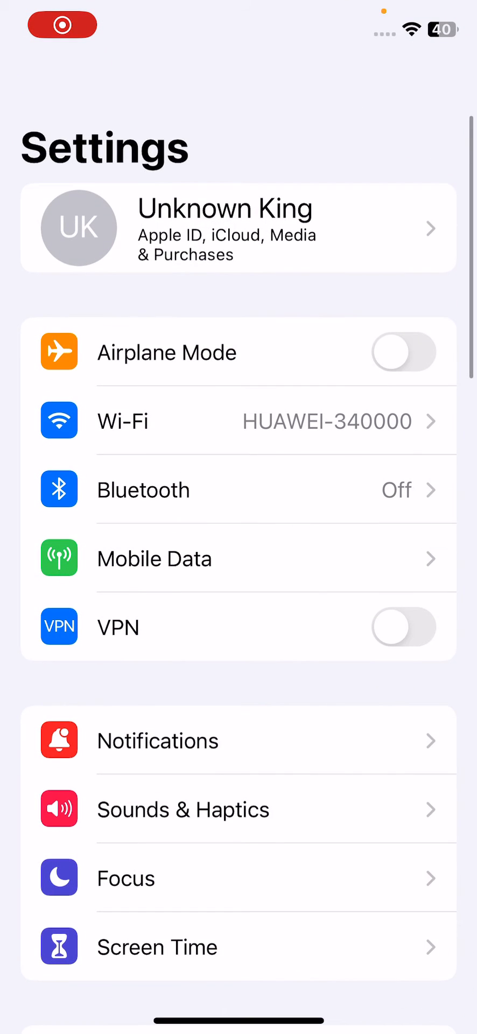
{"action": "scroll", "scroll_direction": "down", "scroll_amount": 3}
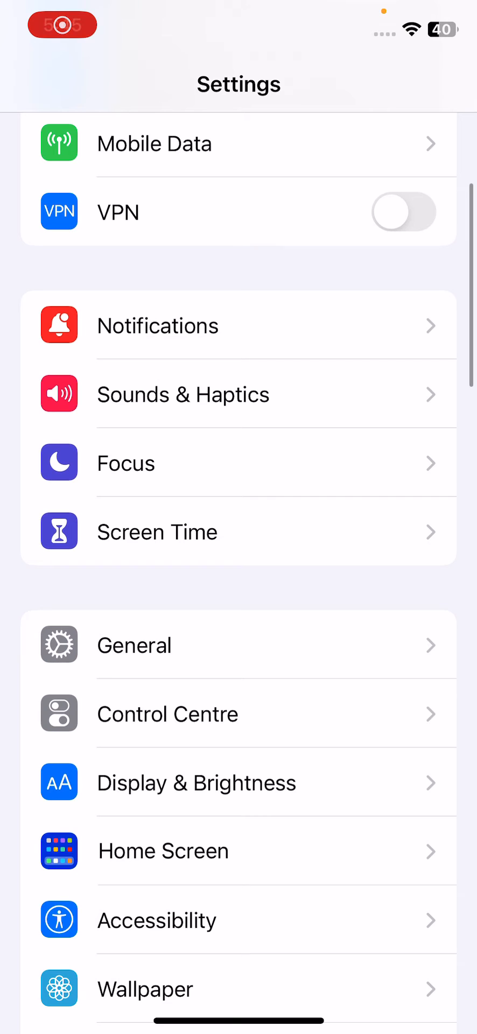
{"action": "left_click", "coordinate": [196, 783]}
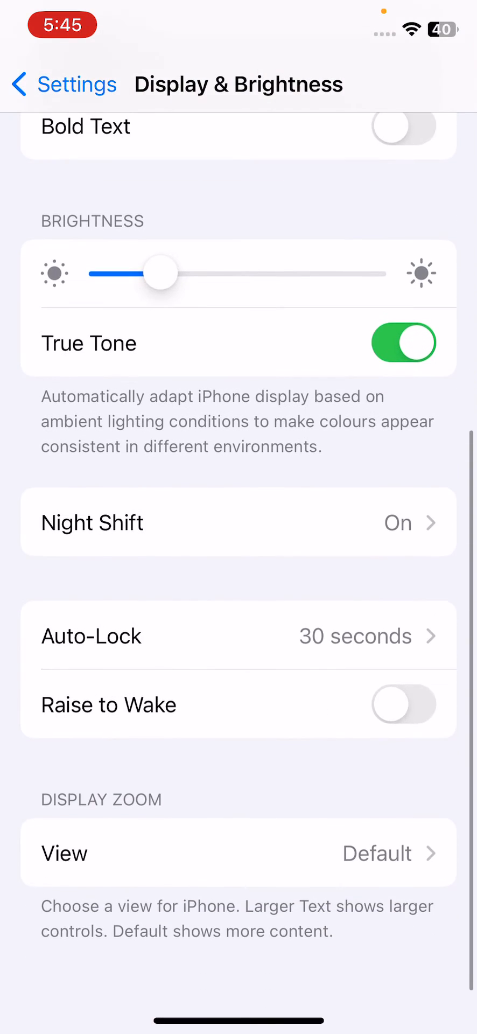